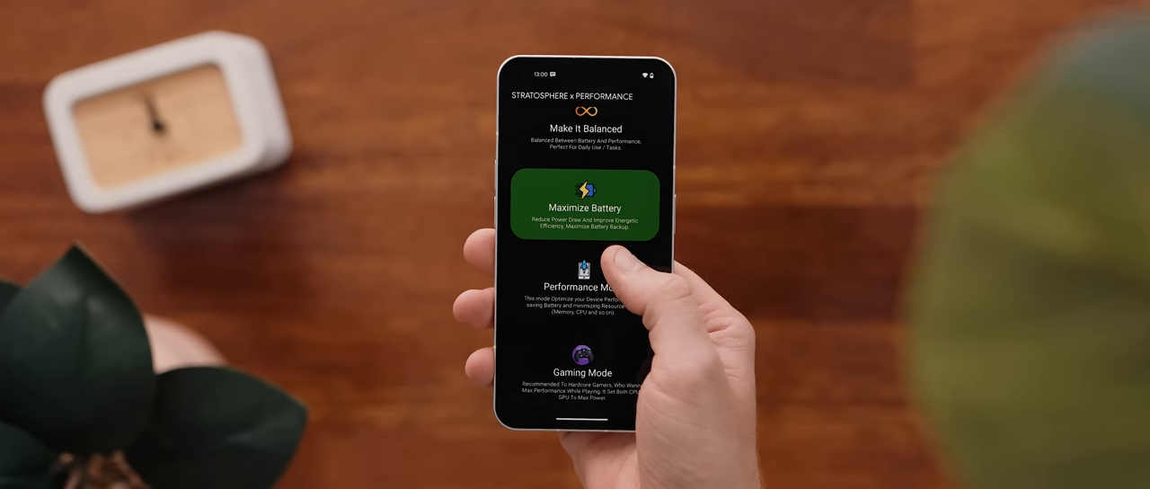
Select the Performance Mode card in Stratosphere x Performance and grant root access
{"action": "left_click", "coordinate": [585, 297]}
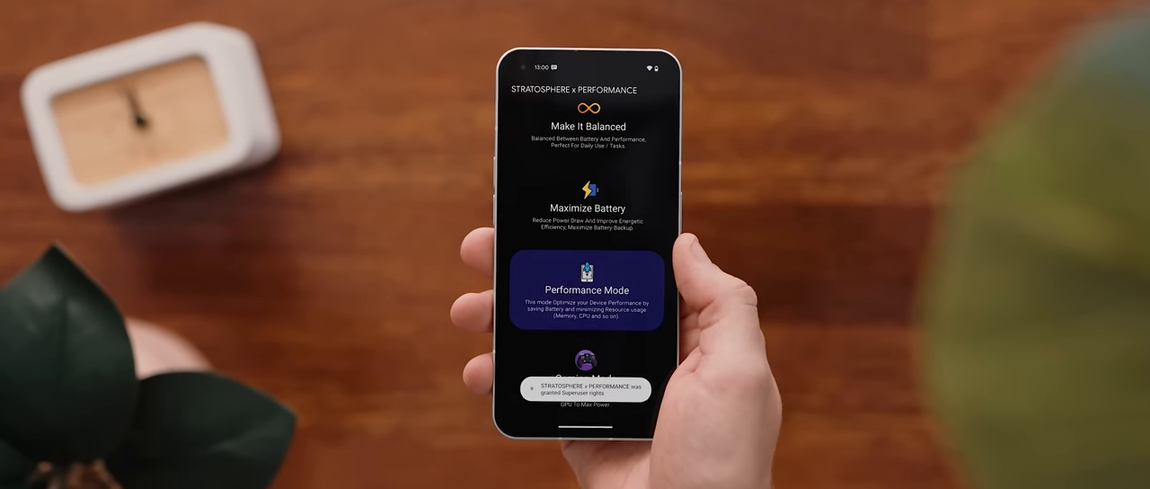